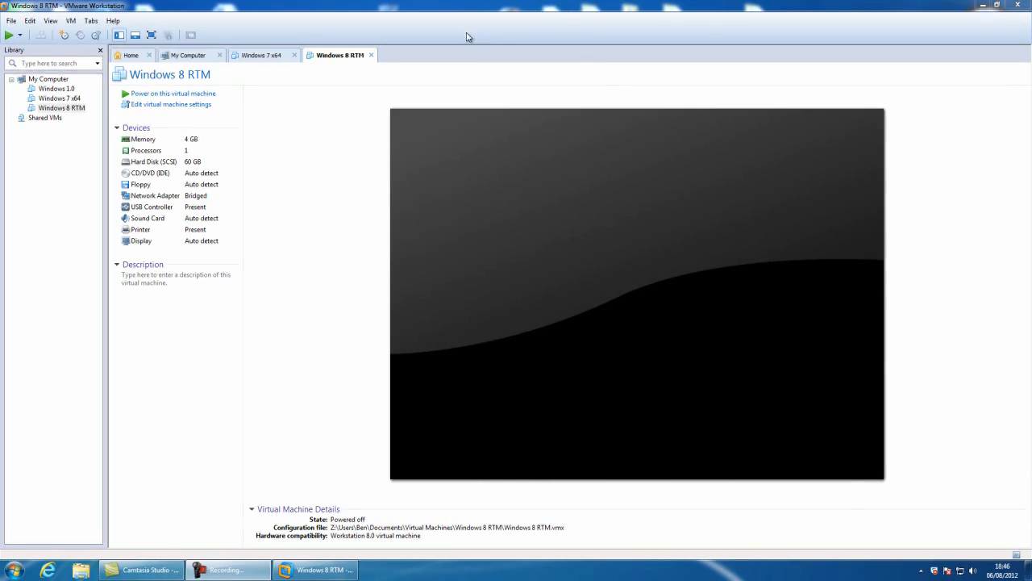
mouse_move(449, 42)
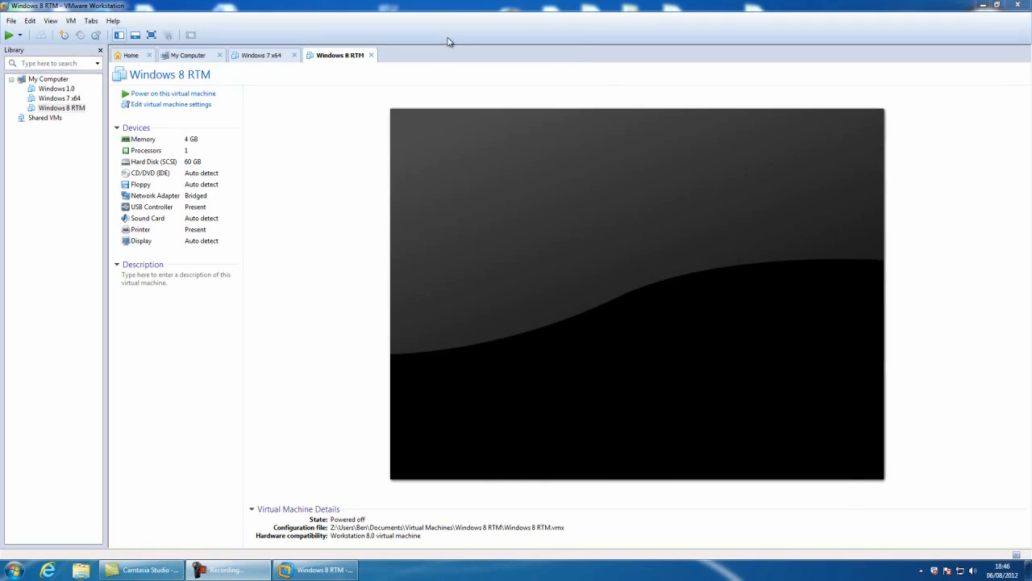
mouse_move(497, 47)
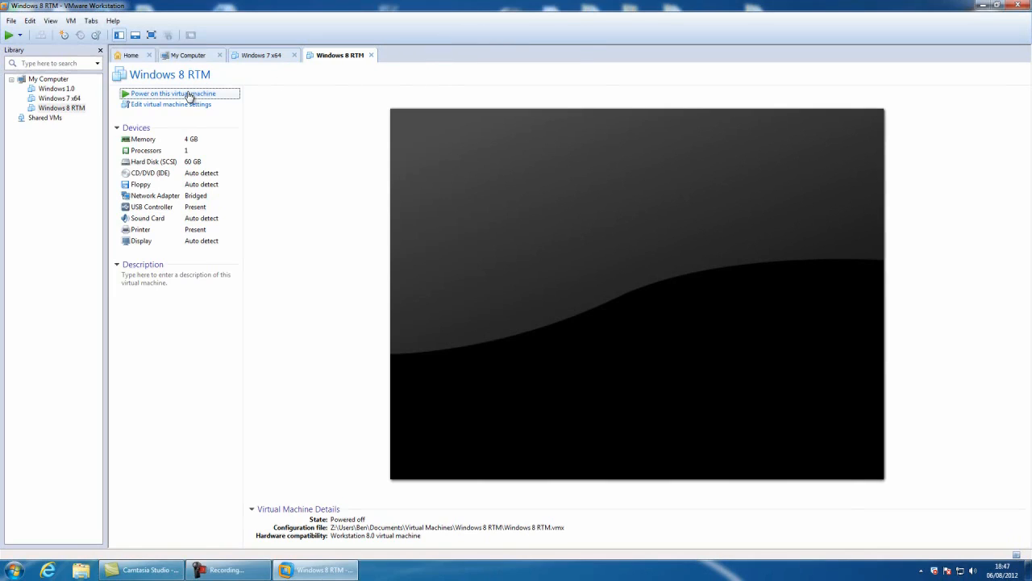
- Power on the Windows 8 RTM virtual machine so it boots into Windows Setup
click(171, 93)
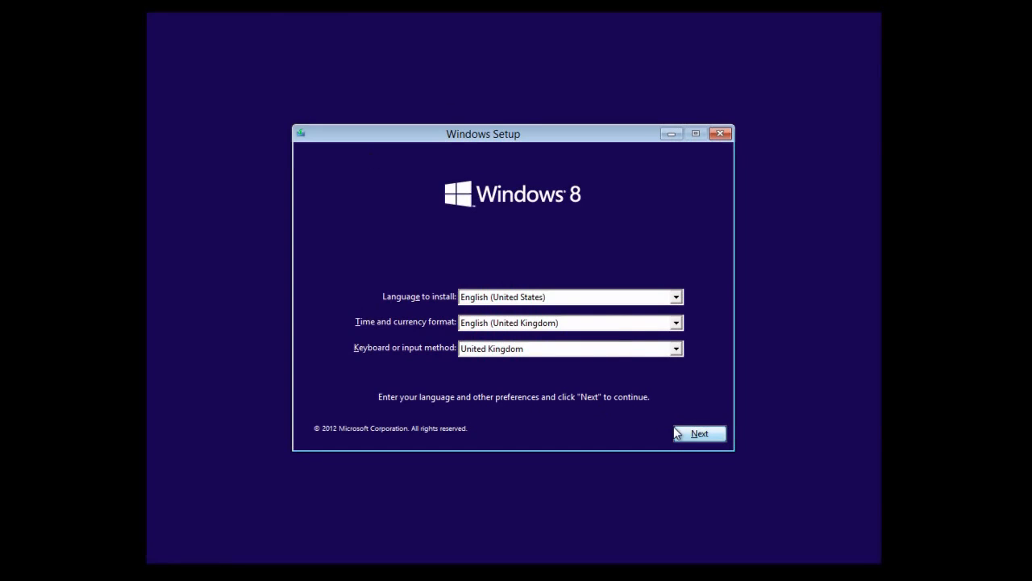
- Keep the default language and keyboard preferences and start the installation with Install now
click(699, 432)
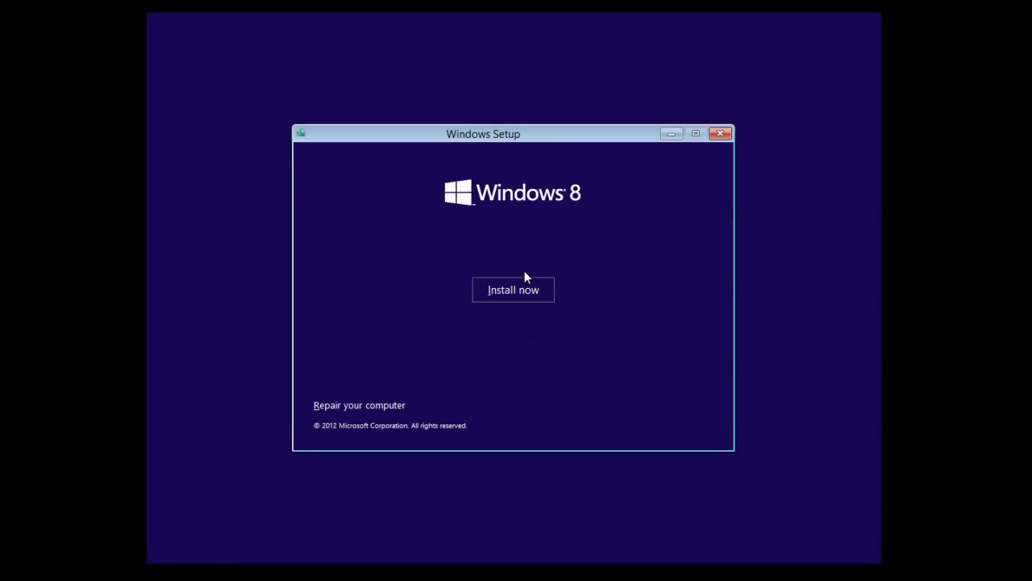
click(513, 291)
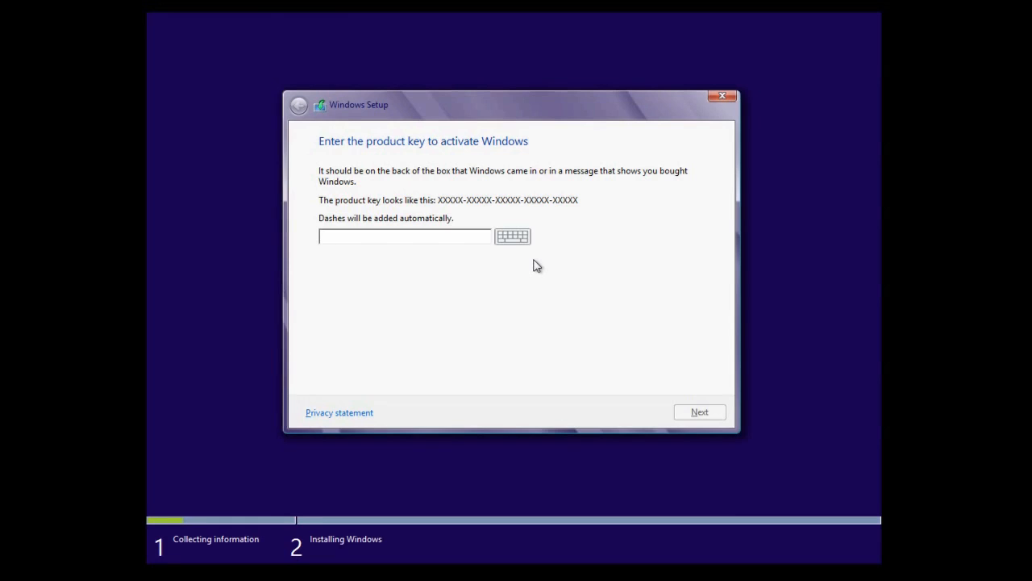
- Enter the product key, resubmit it after a rejection, and continue to the license terms
click(403, 236)
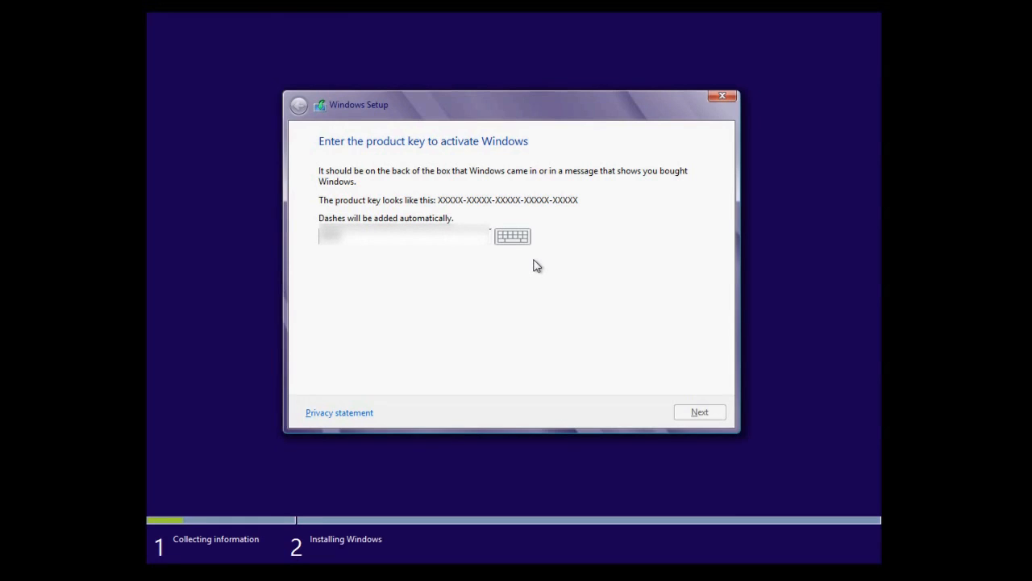
text(PRODUCTKEY)
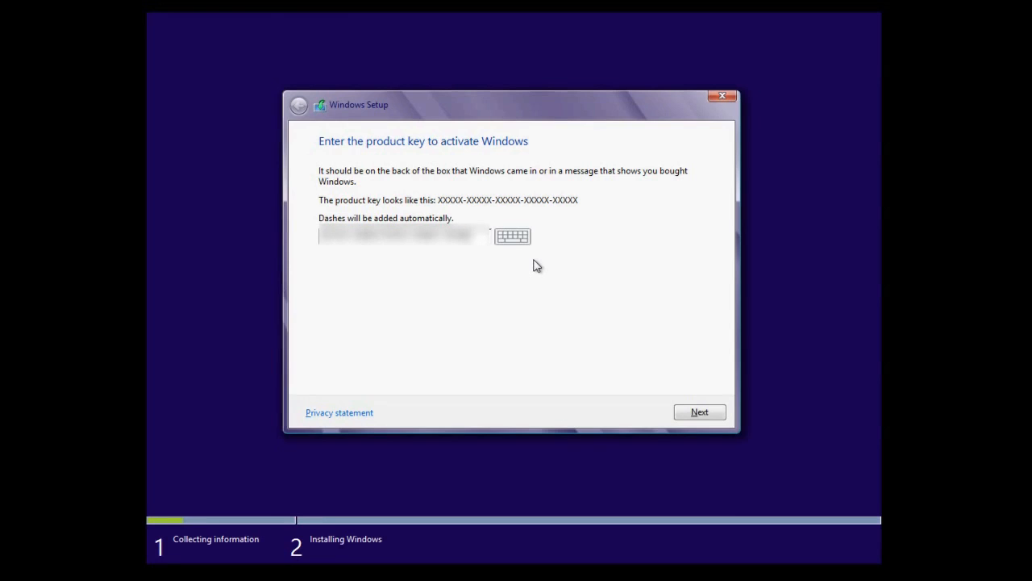
click(700, 411)
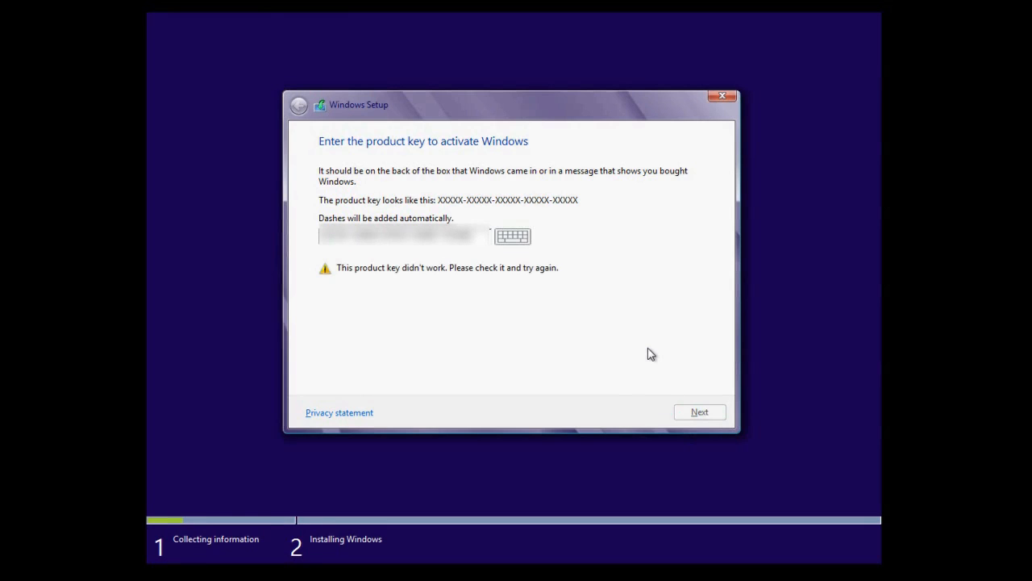
mouse_move(495, 265)
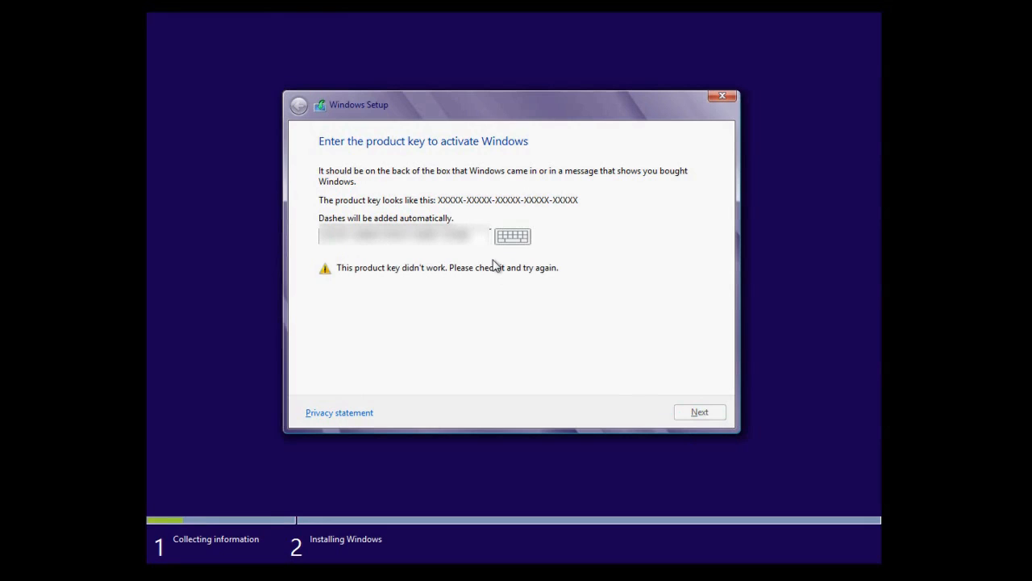
mouse_move(480, 261)
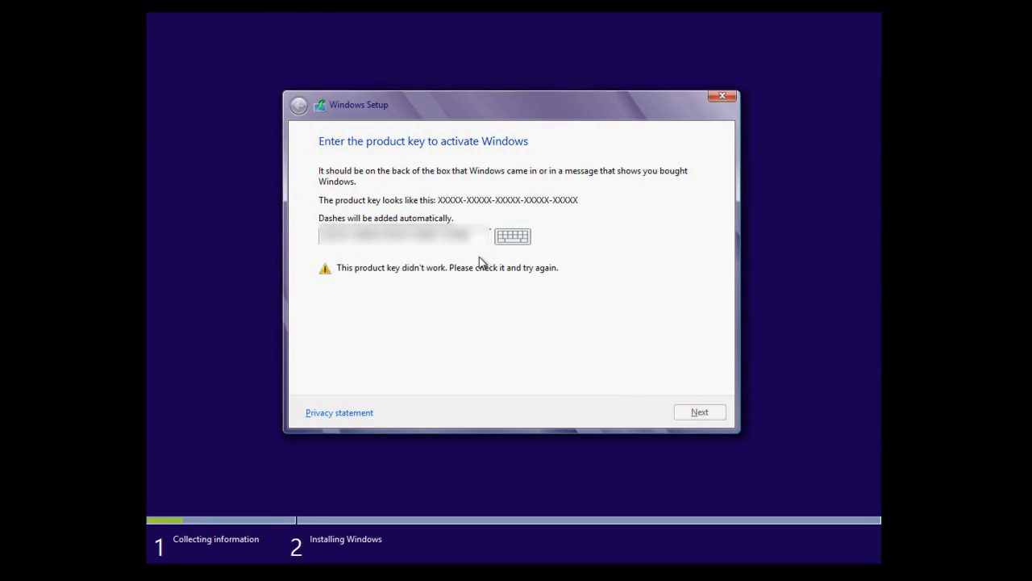
mouse_move(507, 232)
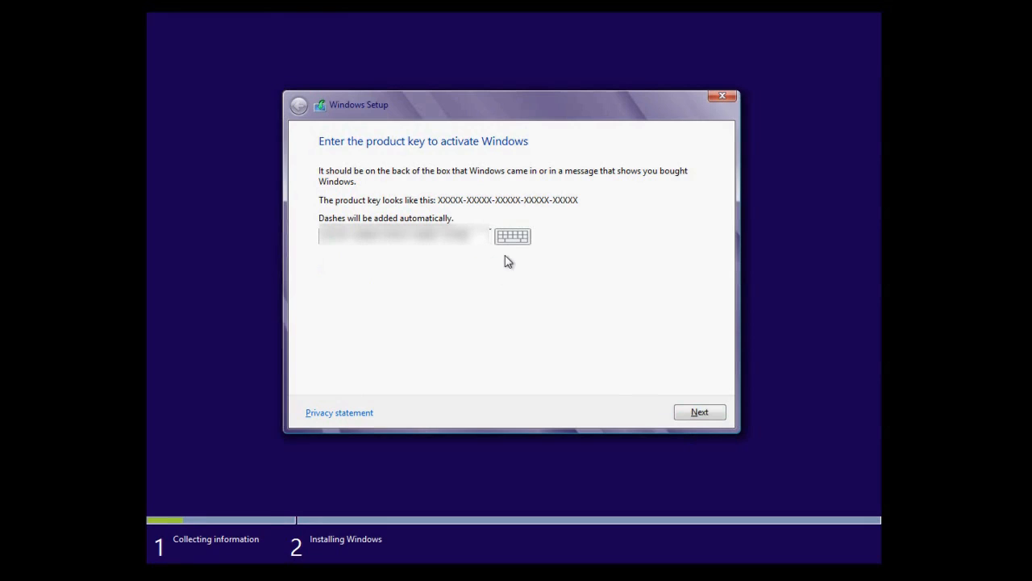
click(700, 411)
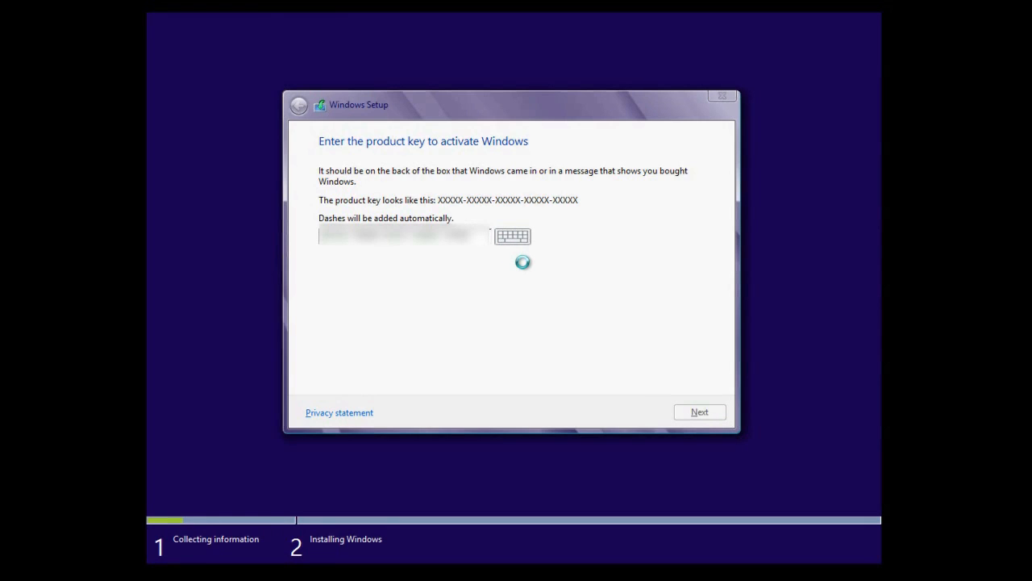
click(699, 411)
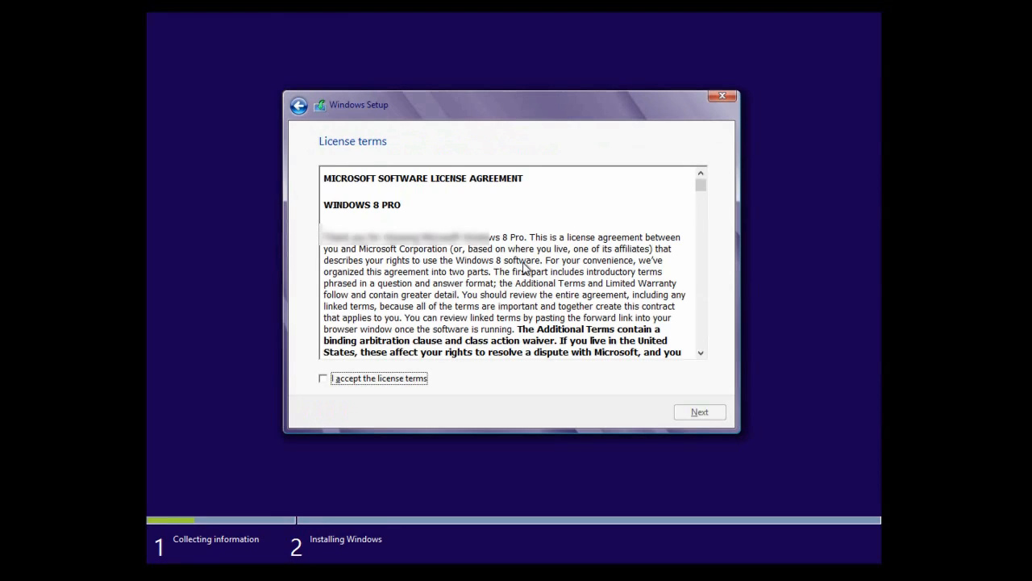
- Accept the license terms, delete the existing partition and install onto the 60 GB unallocated space
click(323, 378)
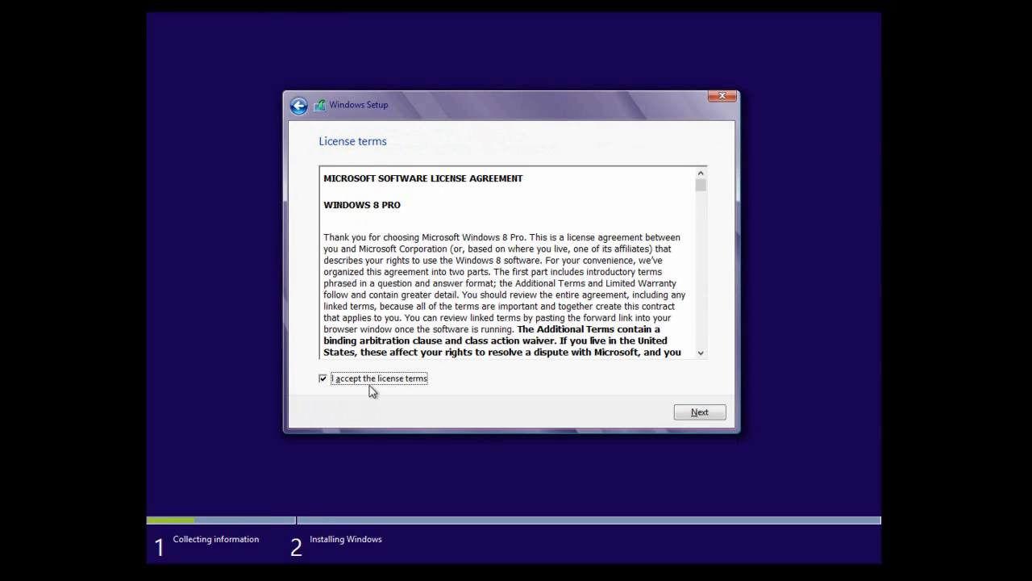
click(698, 412)
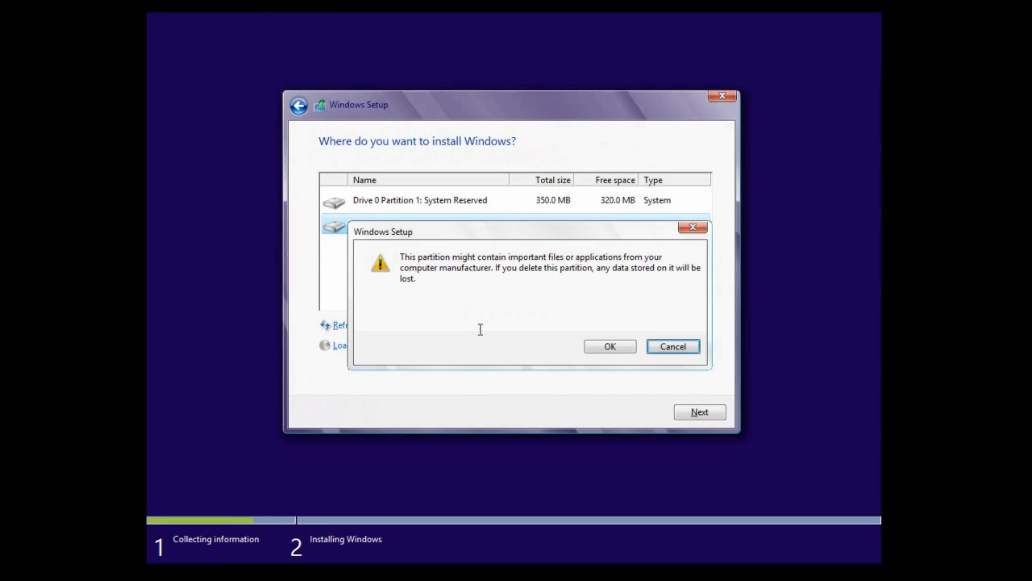
click(610, 346)
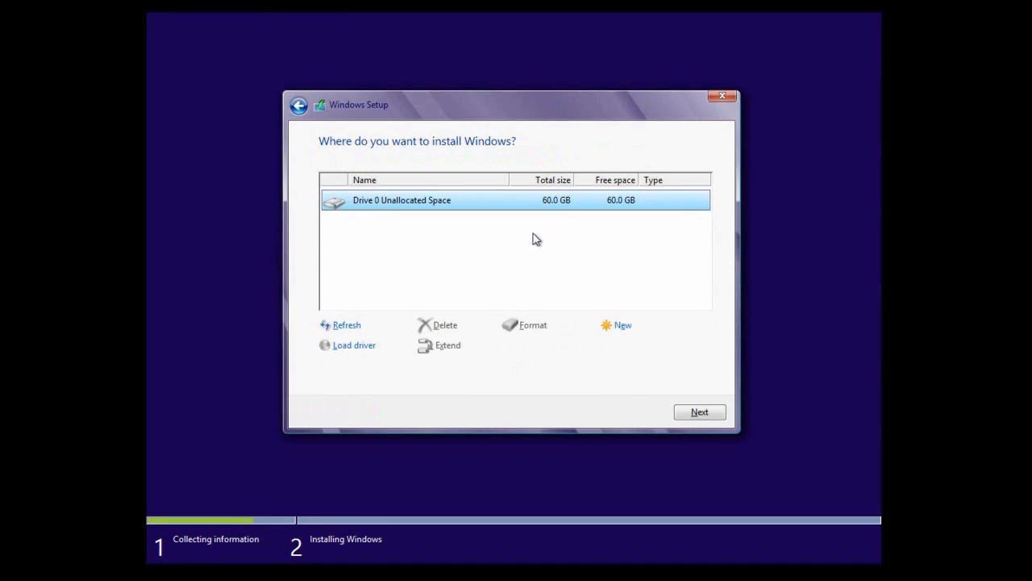
click(617, 326)
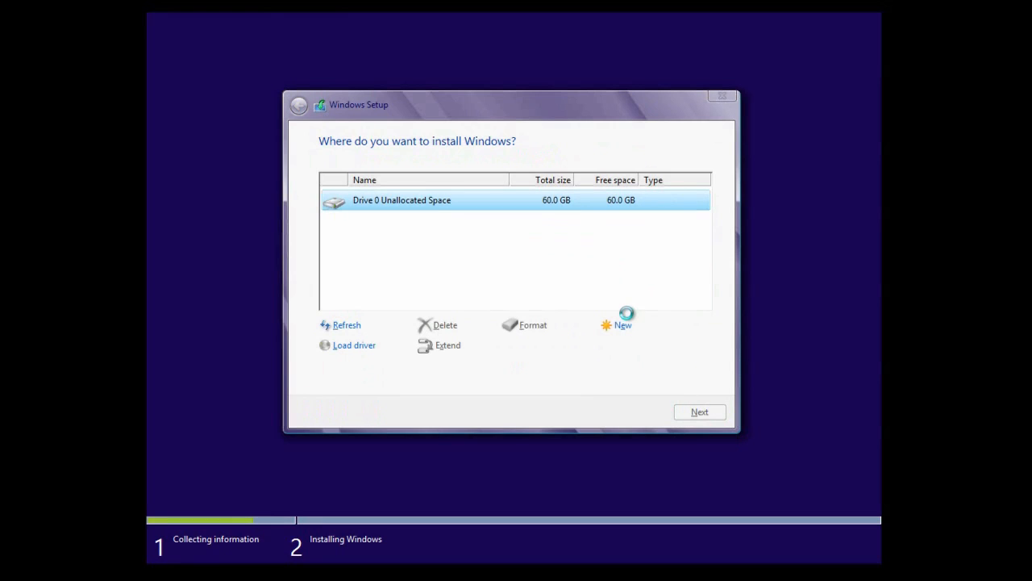
click(698, 412)
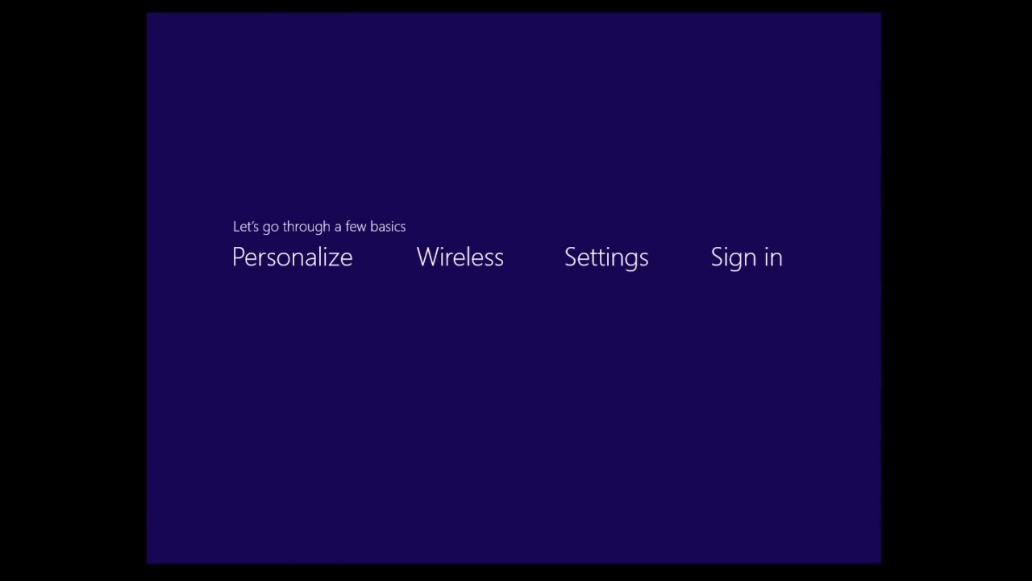
- Move from the basics screen onto the Personalize page after installation completes
click(292, 257)
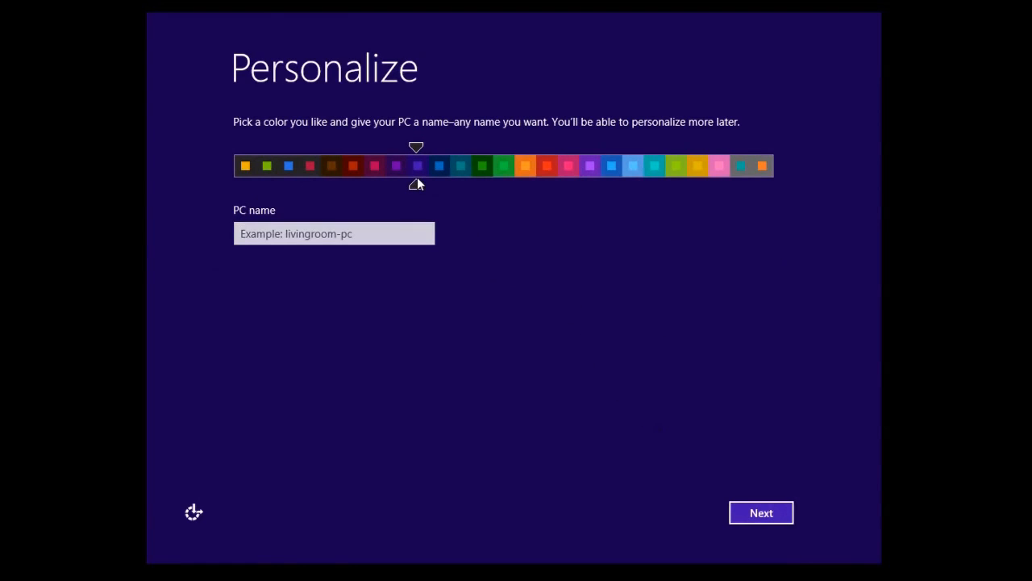
- Preview orange, light blue and pink, then choose the purple colour scheme
click(526, 165)
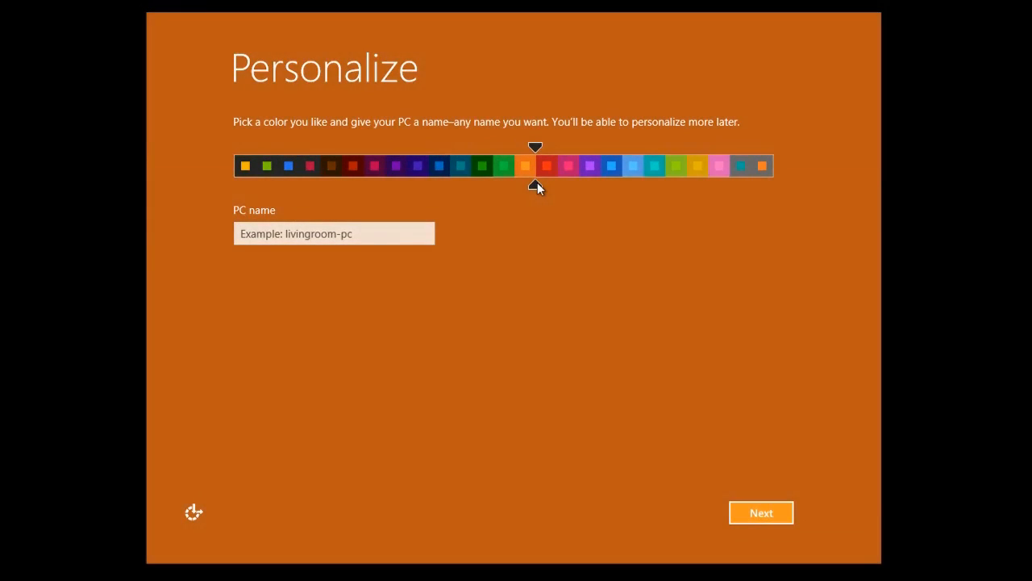
click(632, 165)
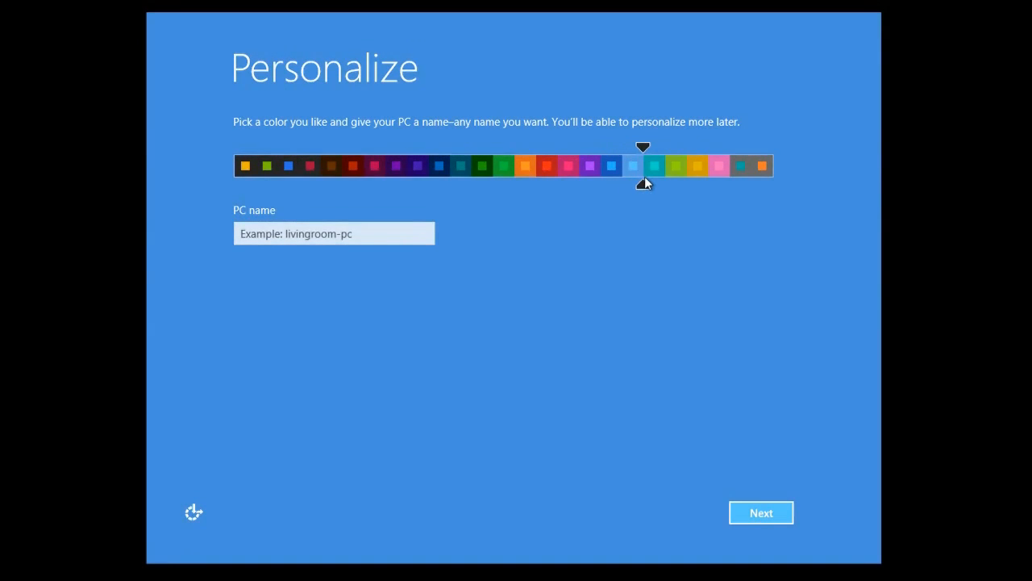
click(733, 164)
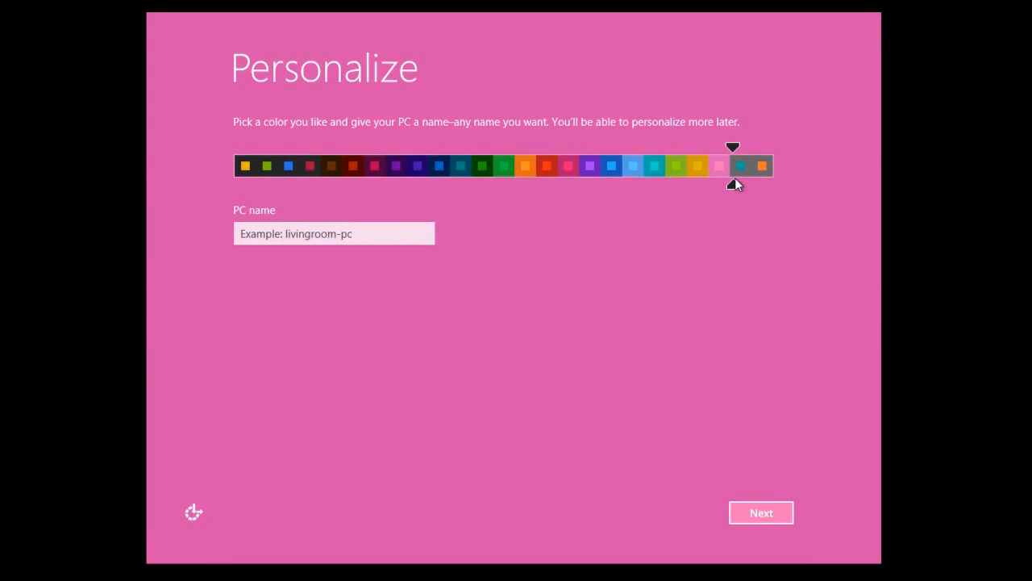
click(397, 165)
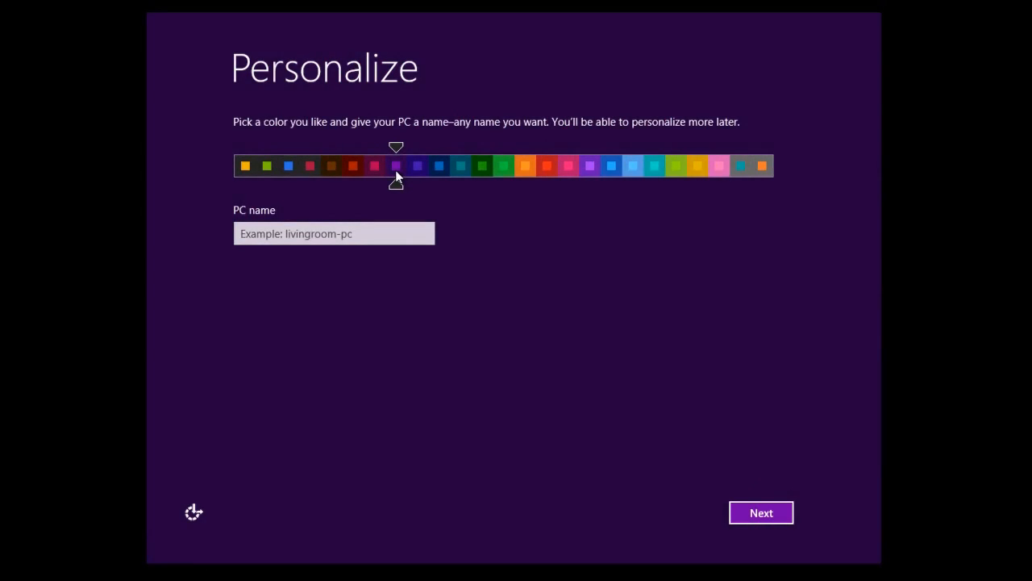
- Name the PC WINDOWS8-PC and continue to the sign-in page
click(333, 232)
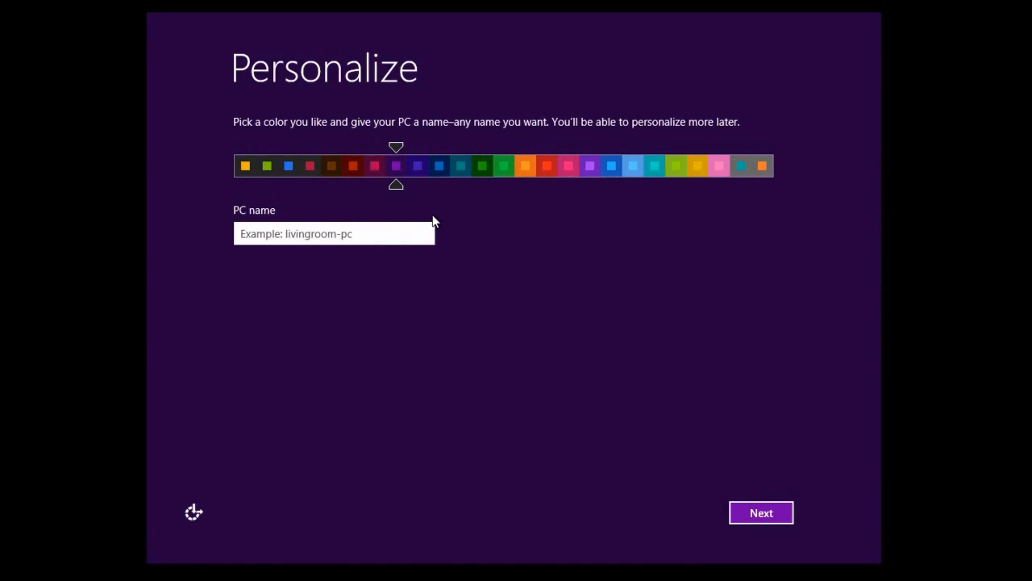
text(WINDO)
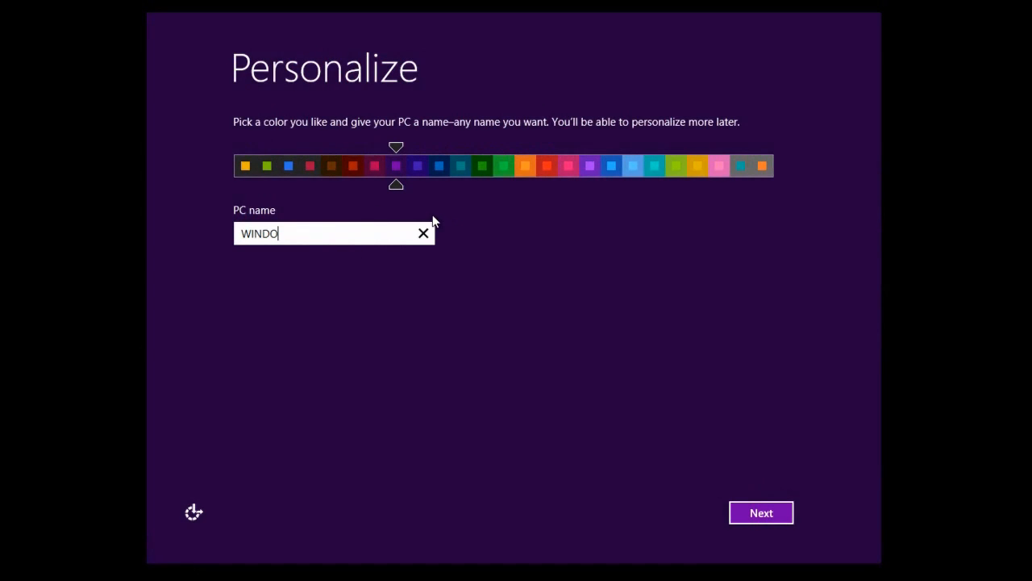
text(WS8-PC)
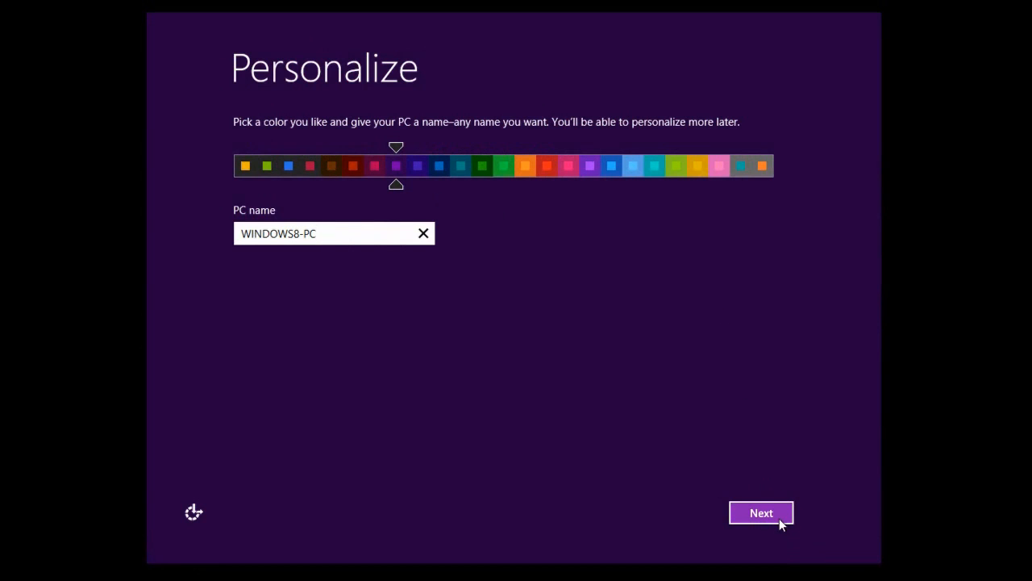
click(761, 513)
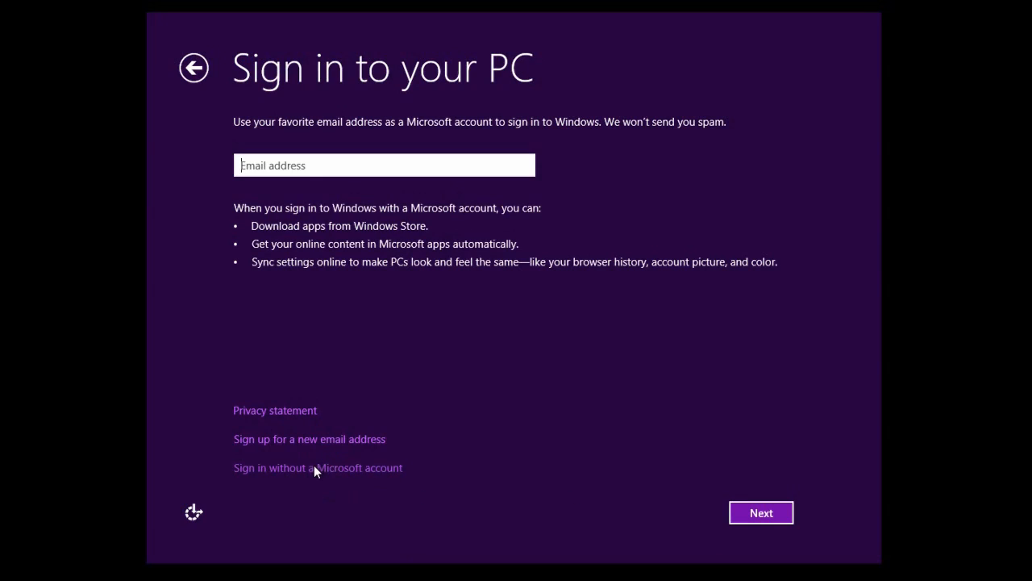
- Create local account Win8 with a password and the hint 'Usual', and finish setup
click(317, 468)
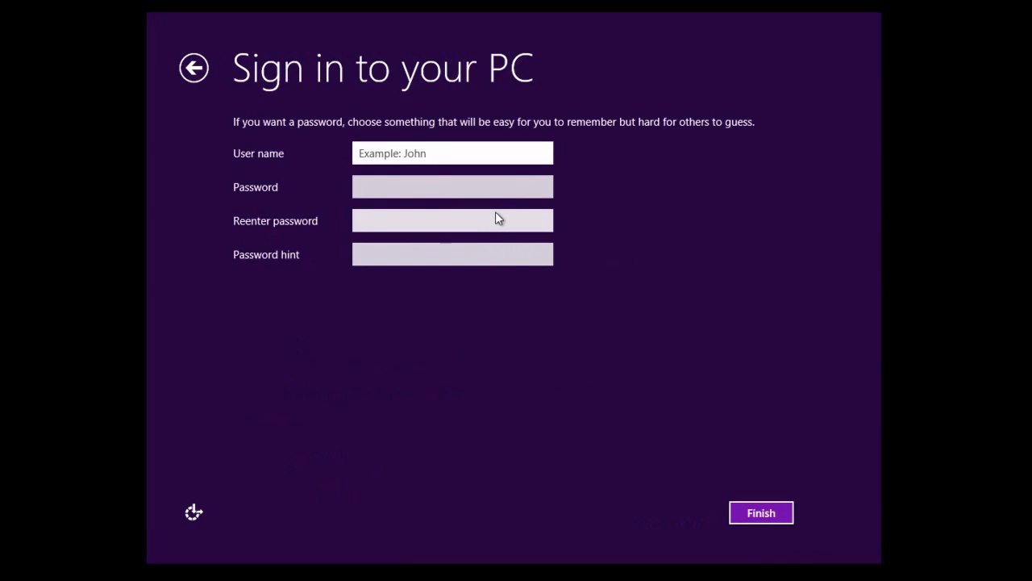
text(W)
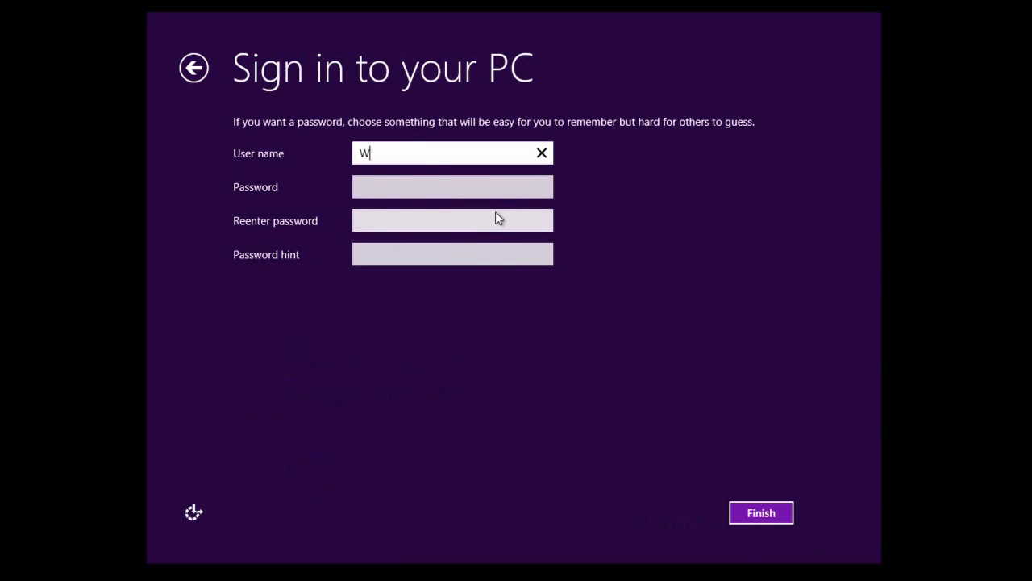
text(in8)
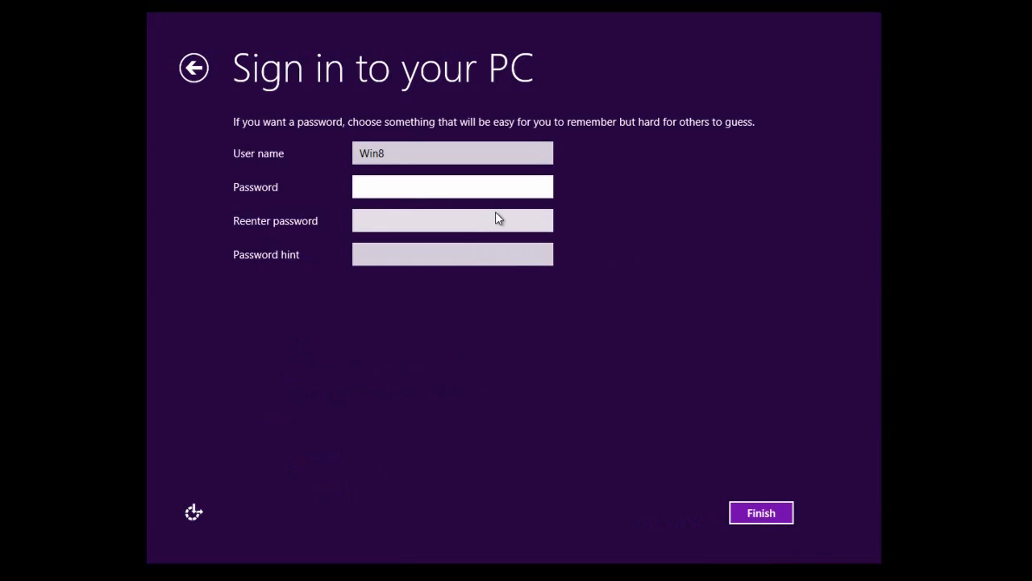
text(•)
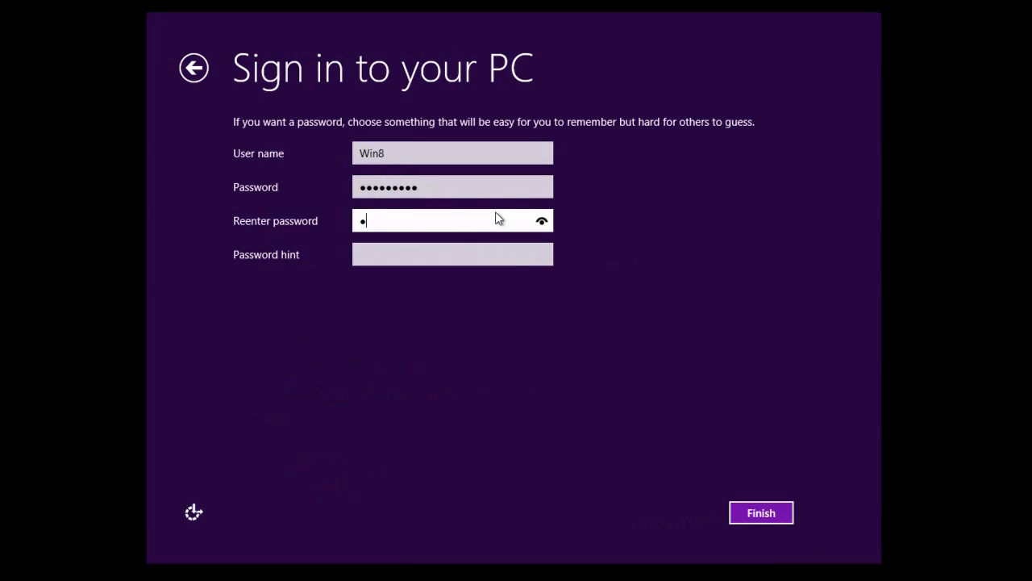
text(Usual)
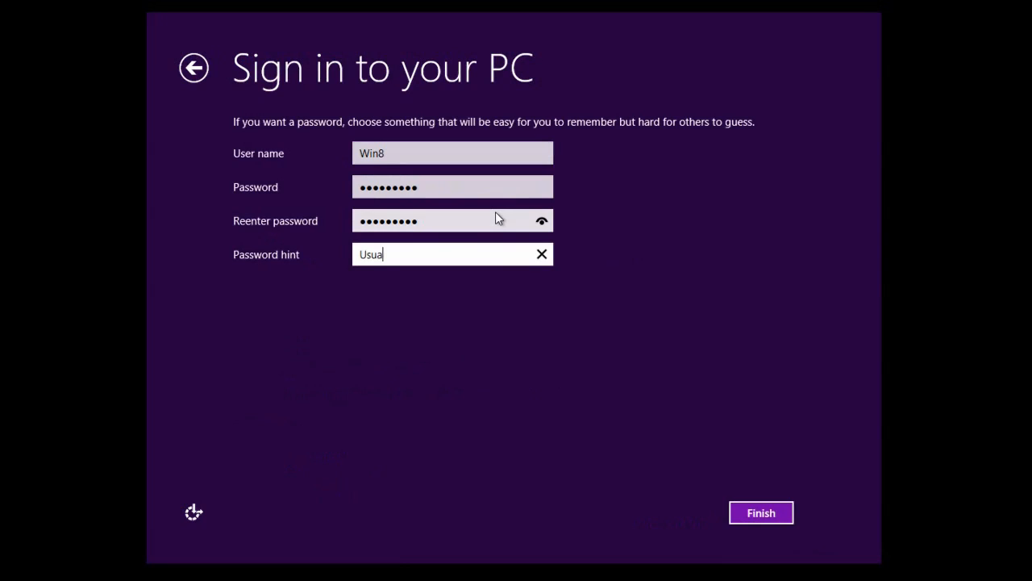
click(762, 513)
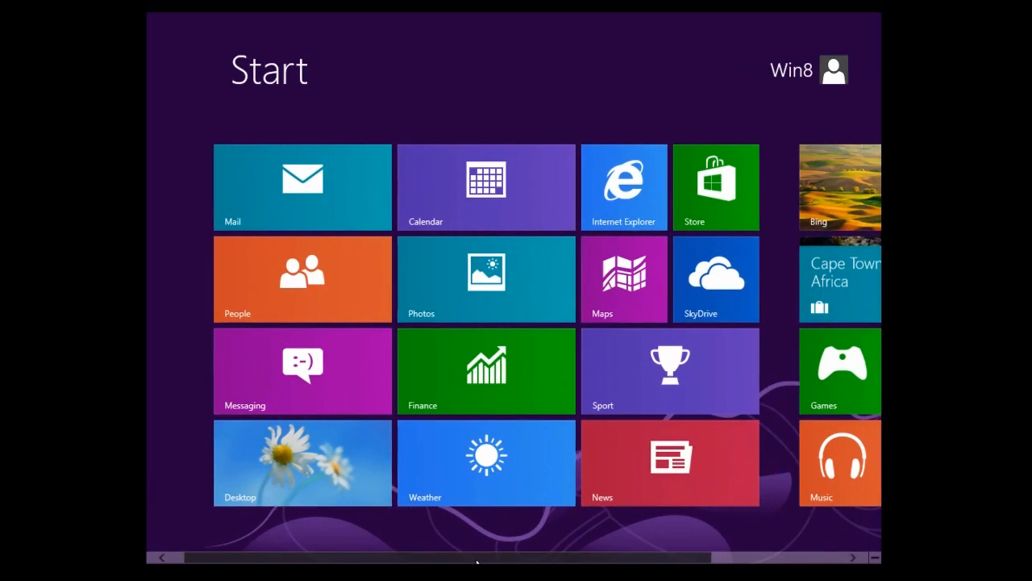
- Scroll the Start screen and switch to the Windows desktop via the Desktop tile
scroll(left, 3)
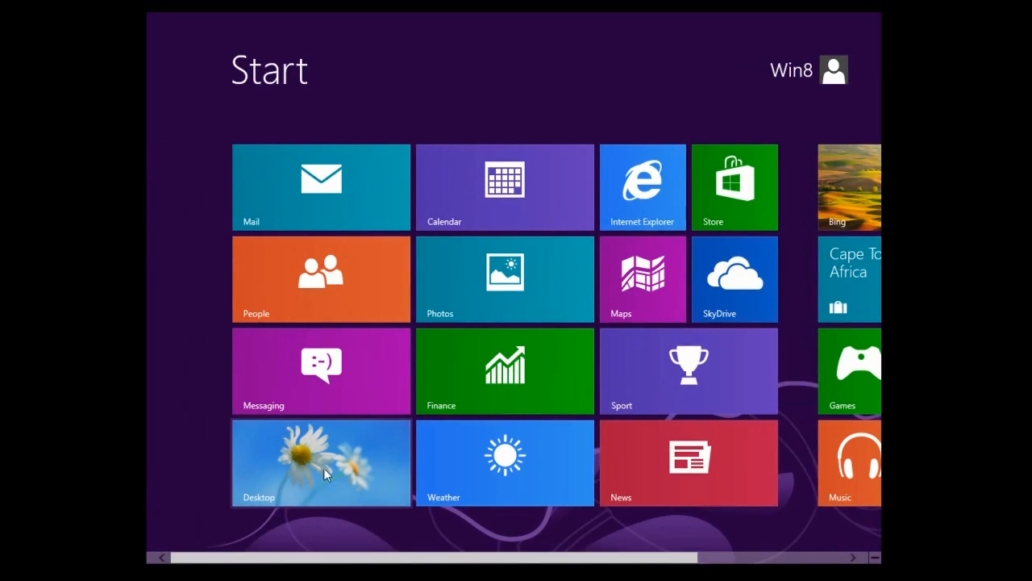
click(319, 462)
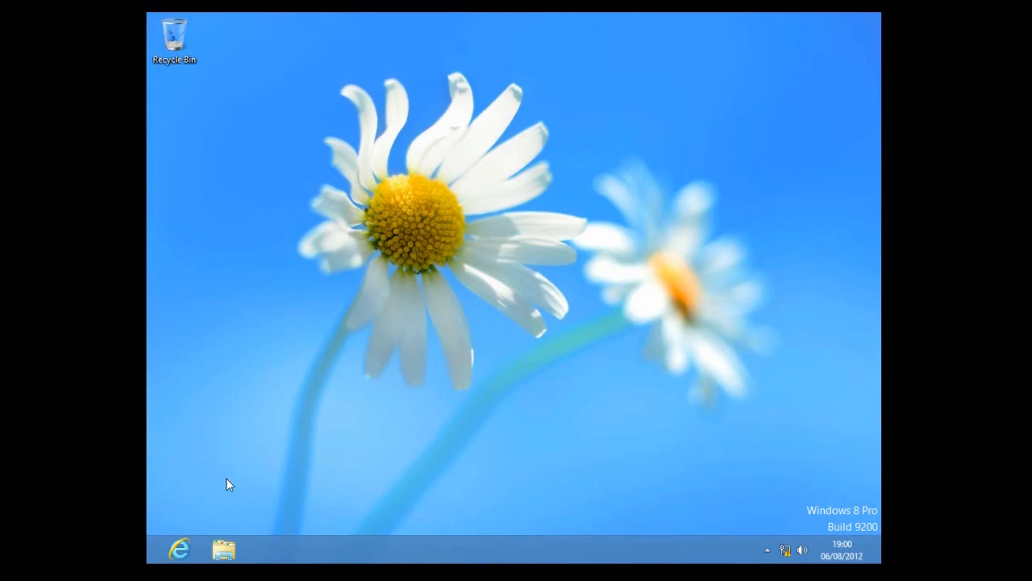
mouse_move(204, 507)
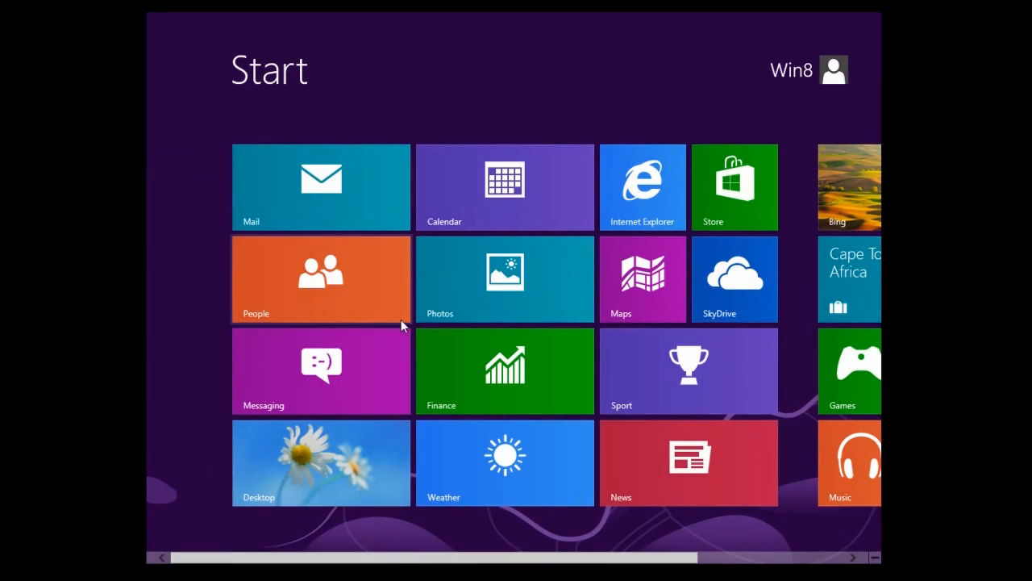
click(321, 461)
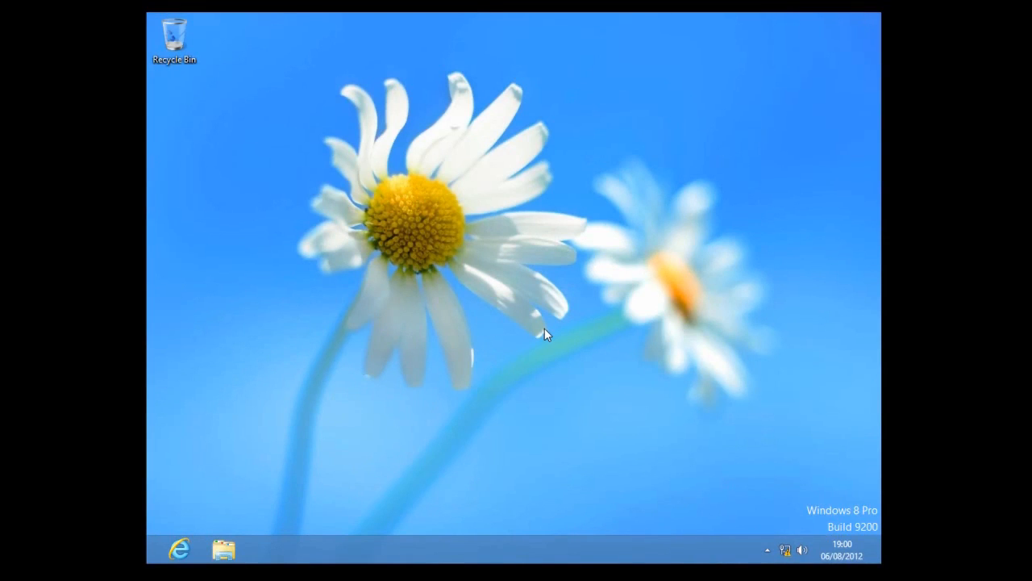